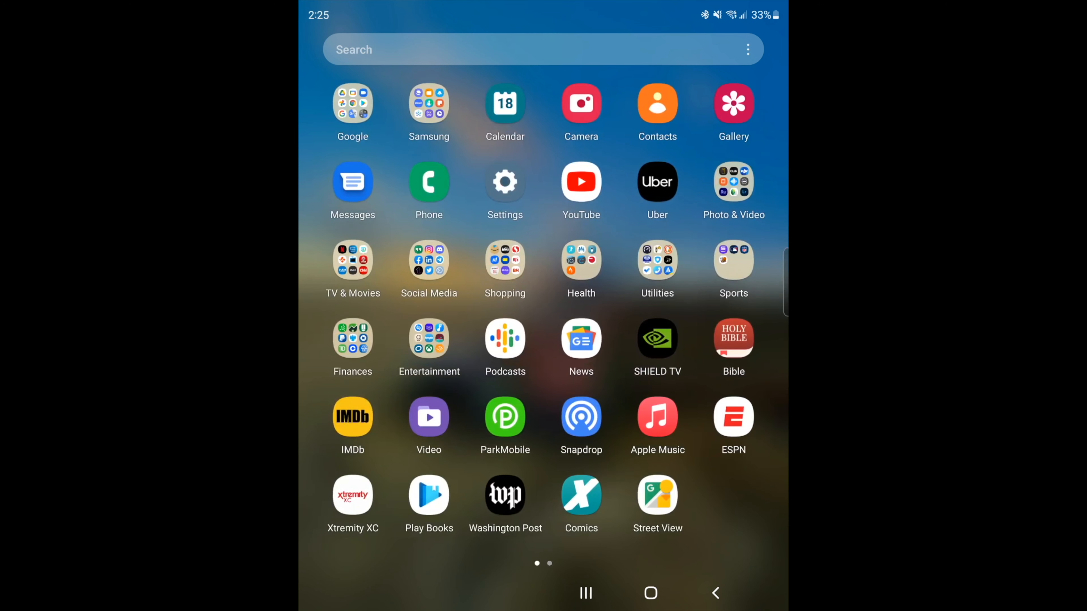
Launch ESPN from the app drawer and read down its Scores feed through UFC and NCAAM results.
left_click(732, 418)
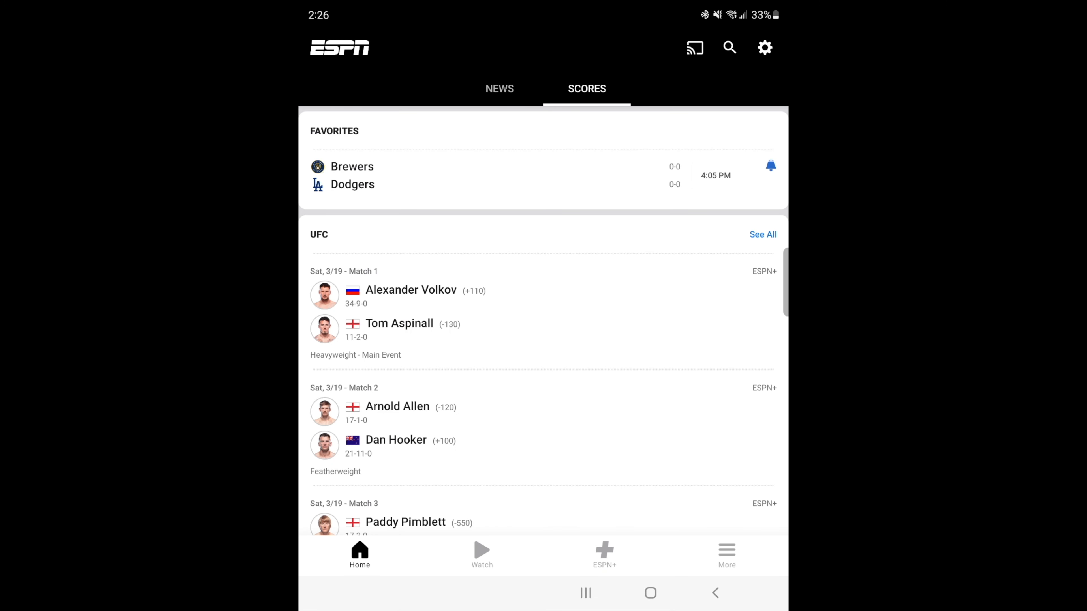
scroll("down", 3)
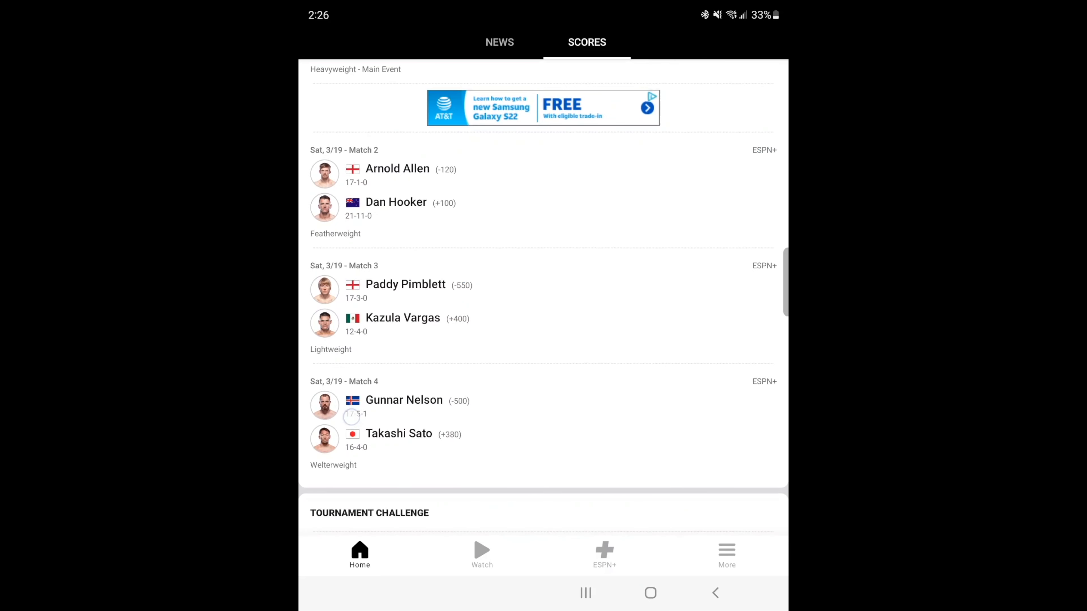
scroll("down", 3)
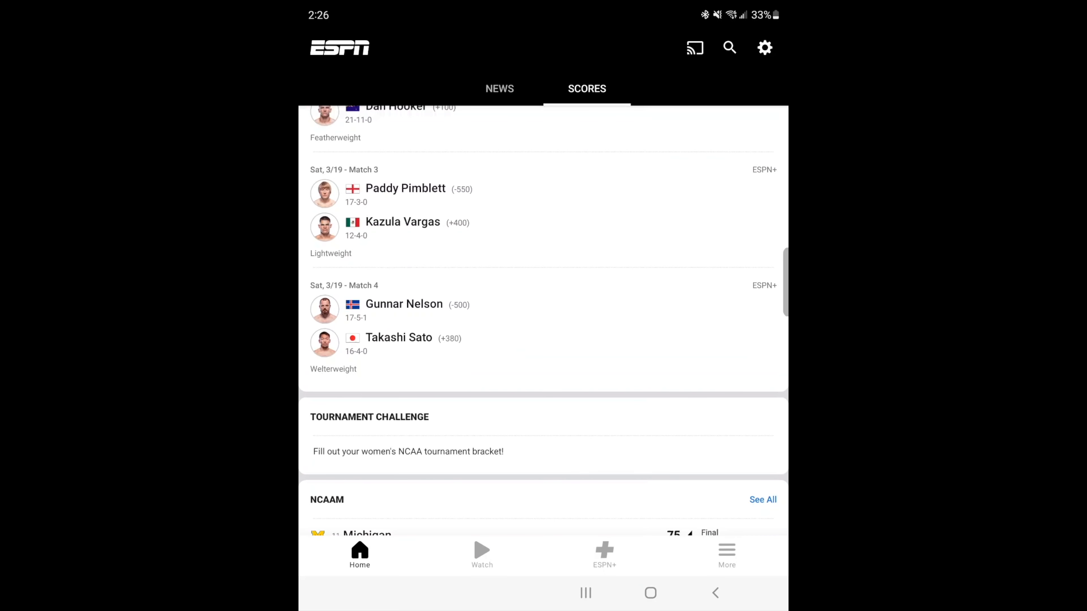
scroll("down", 3)
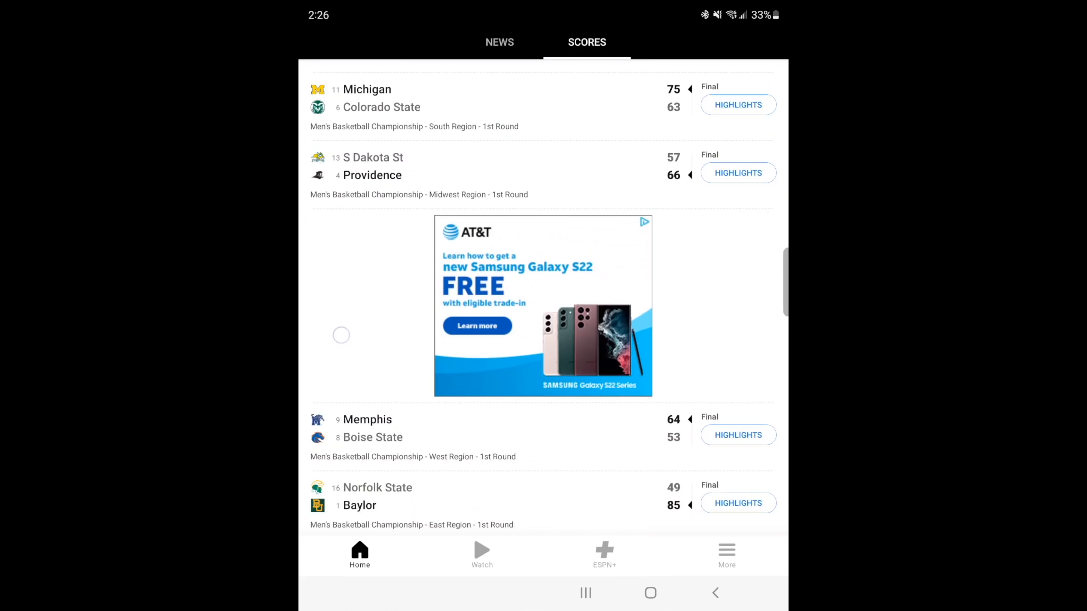
scroll("down", 3)
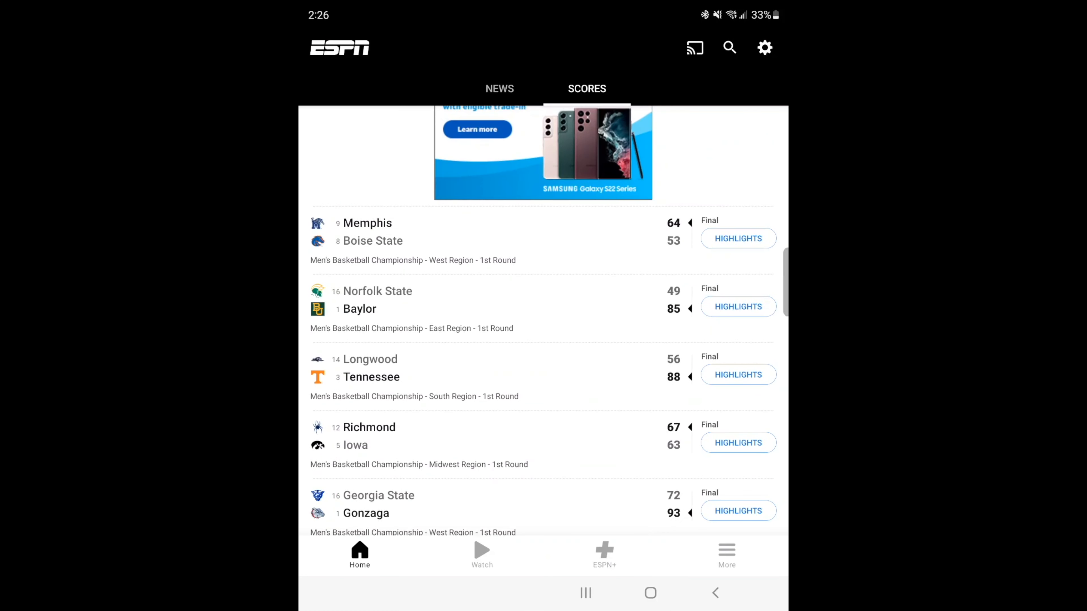
scroll("down", 3)
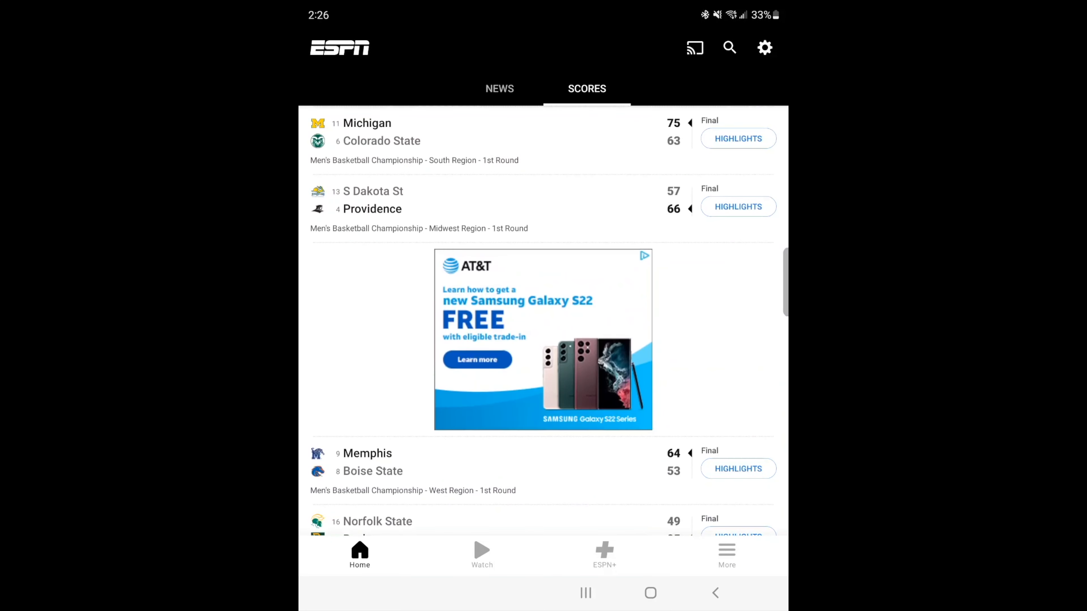
scroll("down", 3)
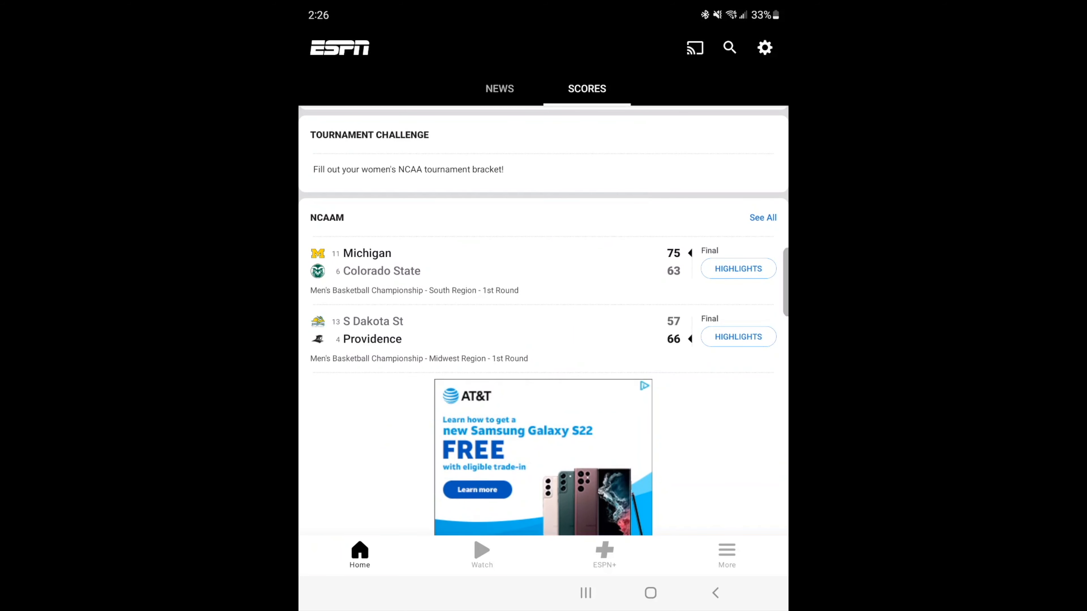
scroll("down", 3)
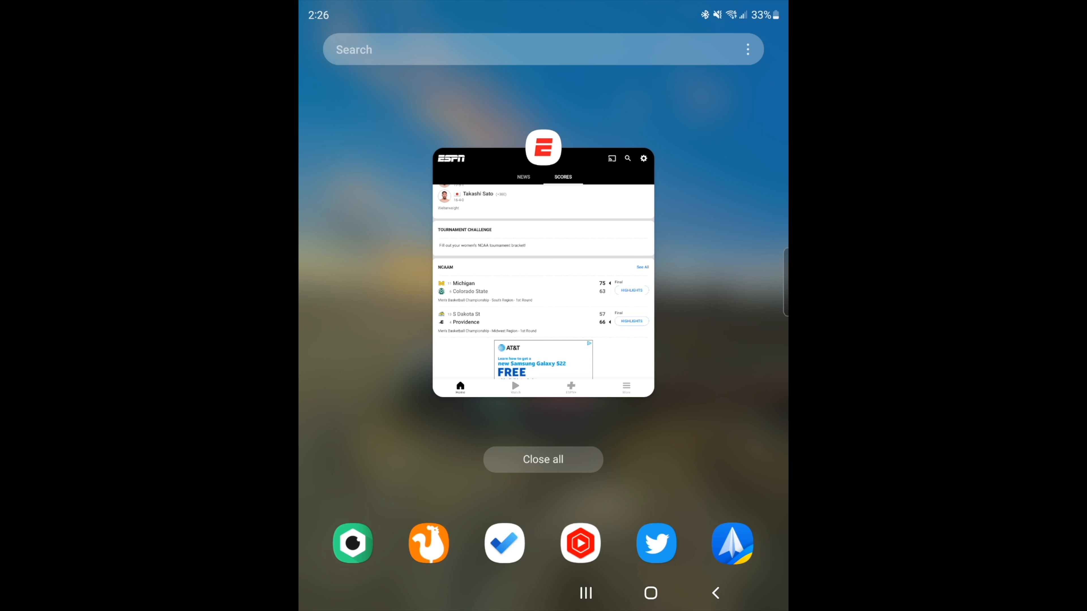
Send the ESPN card to split-screen view from the Recents overview.
left_click(544, 147)
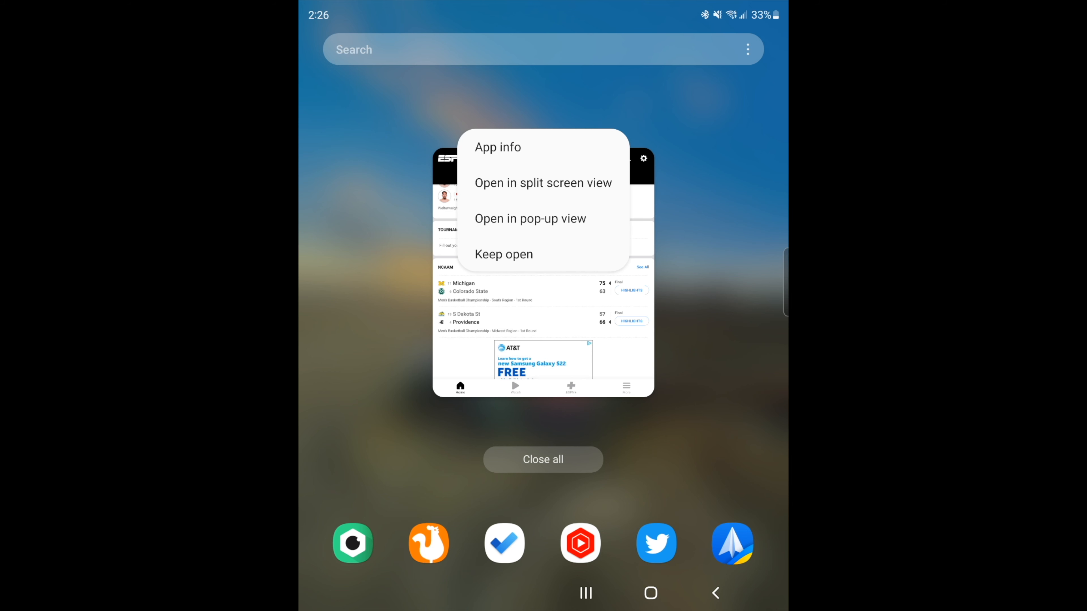
left_click(543, 183)
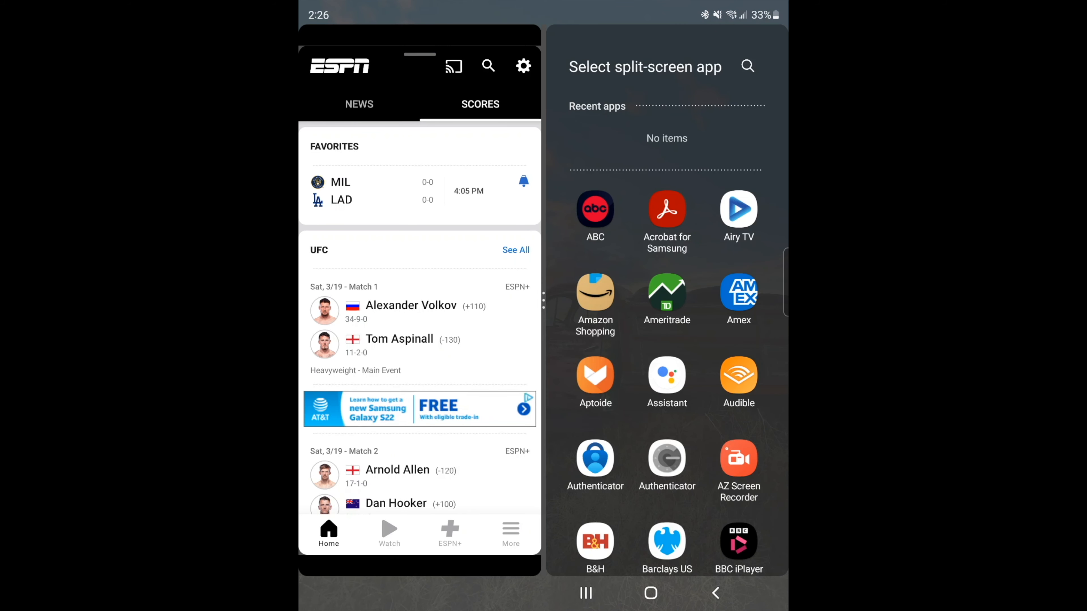
Browse the Select split-screen app list alphabetically for a companion app.
scroll("down", 3)
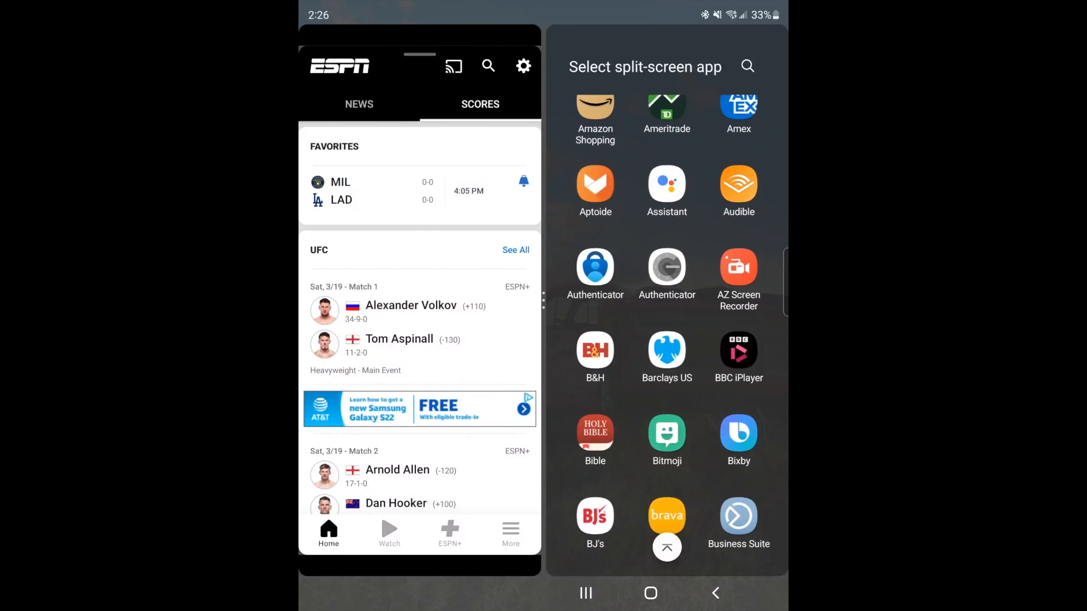
scroll("down", 3)
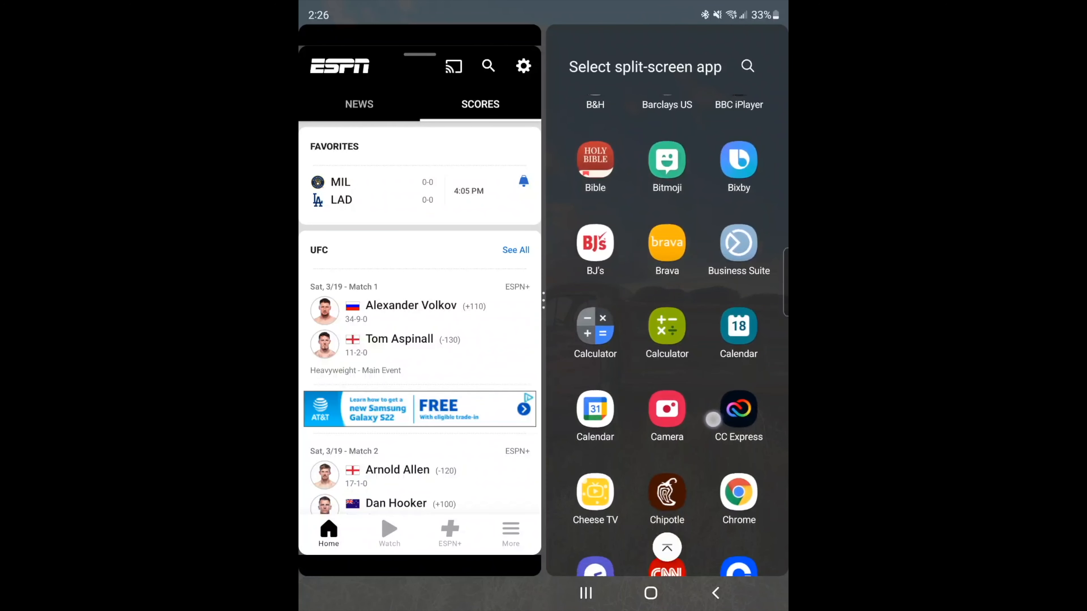
scroll("down", 3)
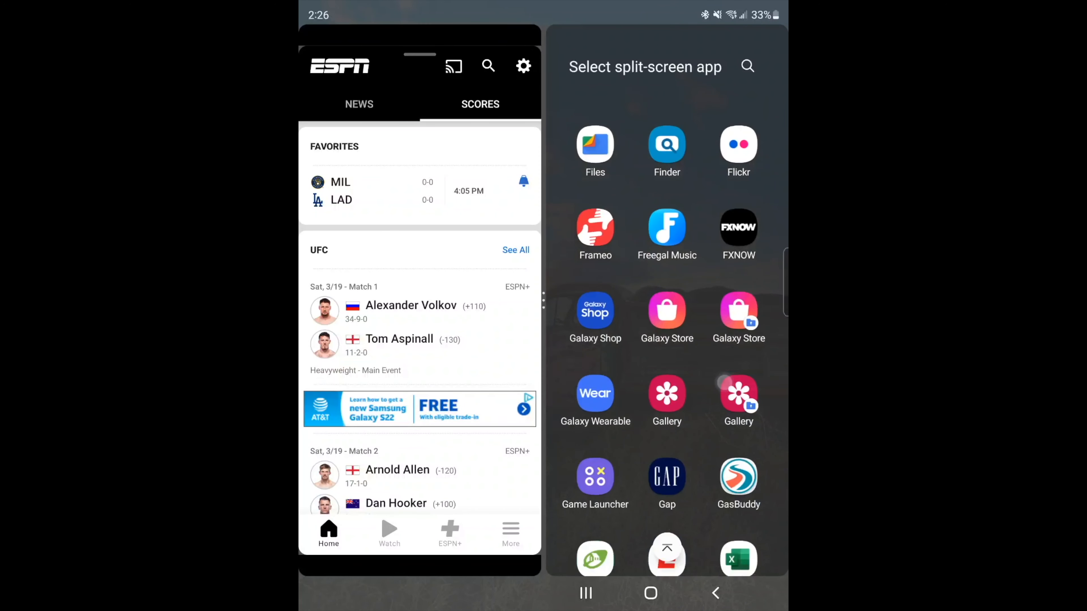
scroll("down", 3)
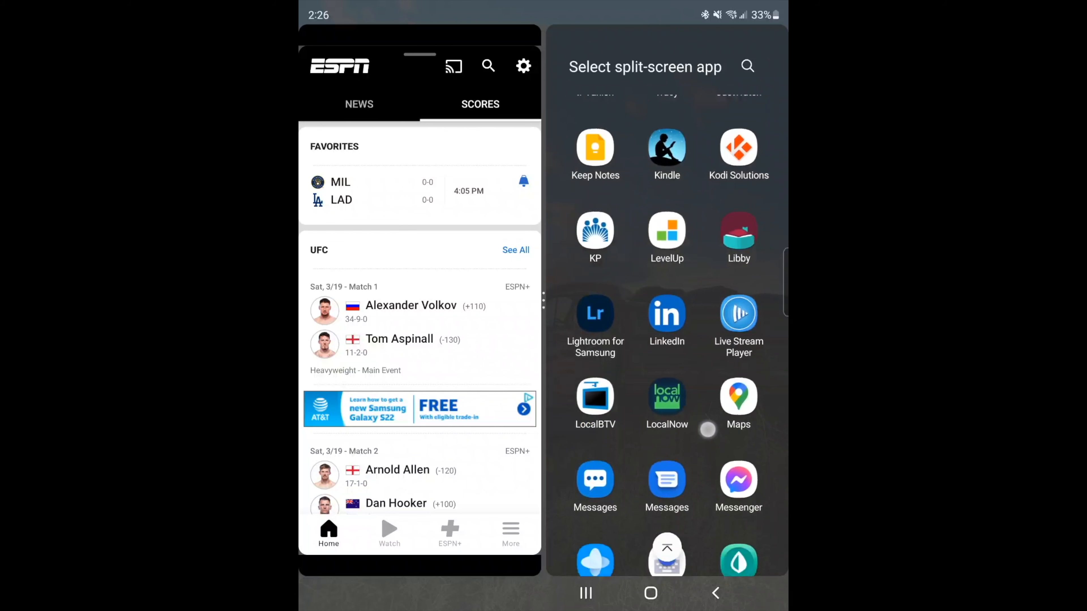
scroll("down", 3)
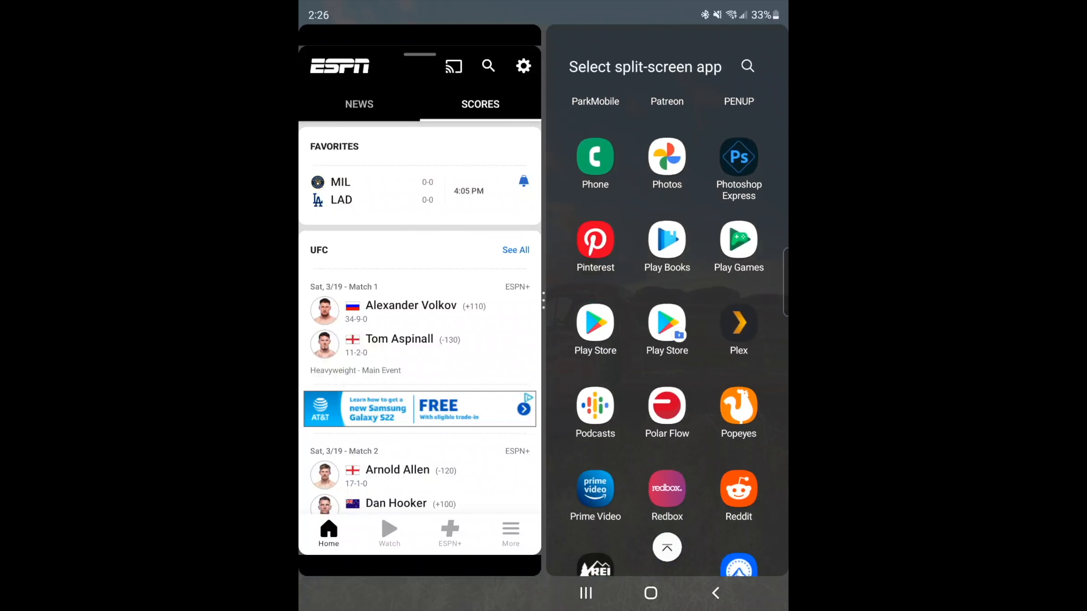
scroll("down", 3)
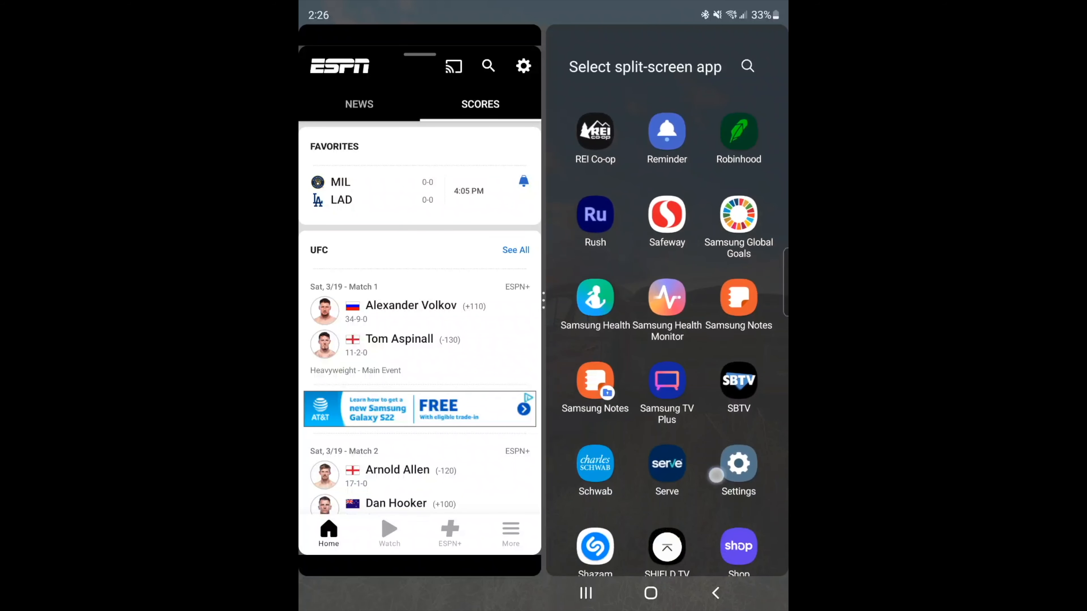
scroll("down", 3)
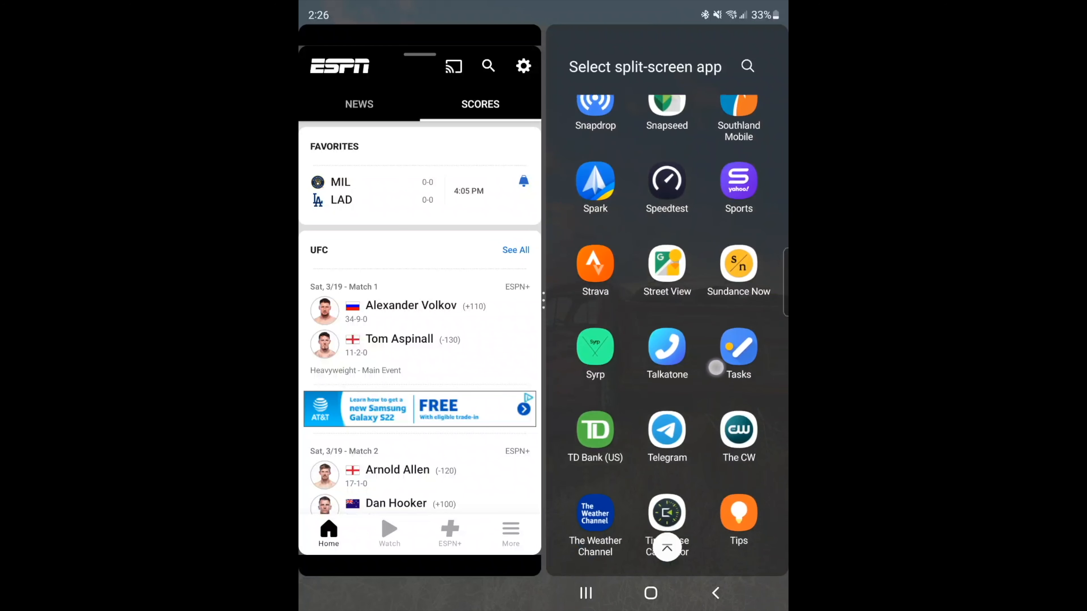
scroll("down", 3)
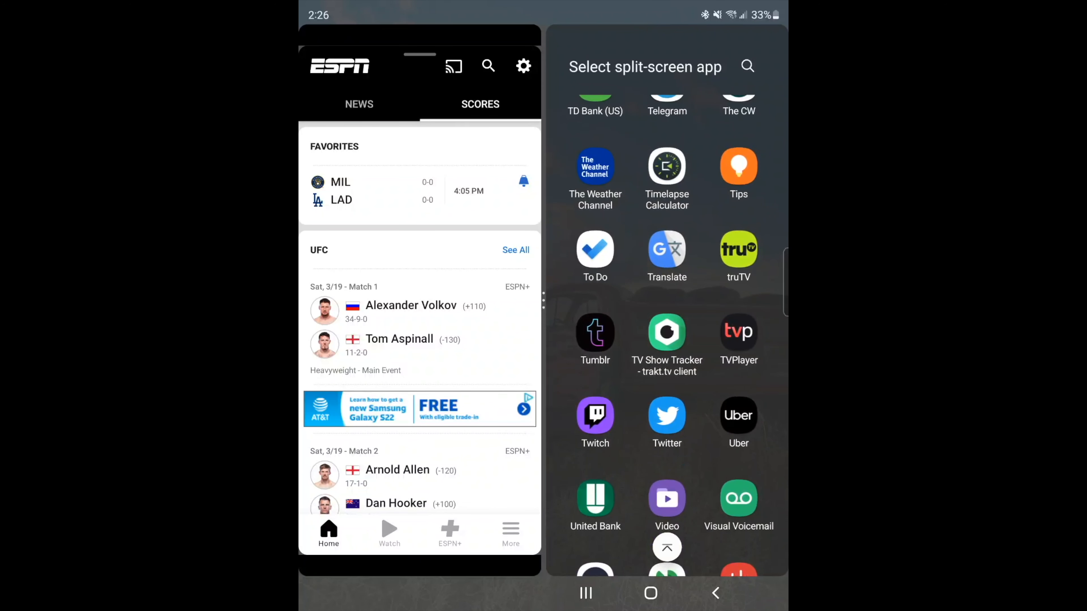
Add TV Show Tracker as ESPN's split-screen partner and scroll the scores in the shared view.
left_click(667, 331)
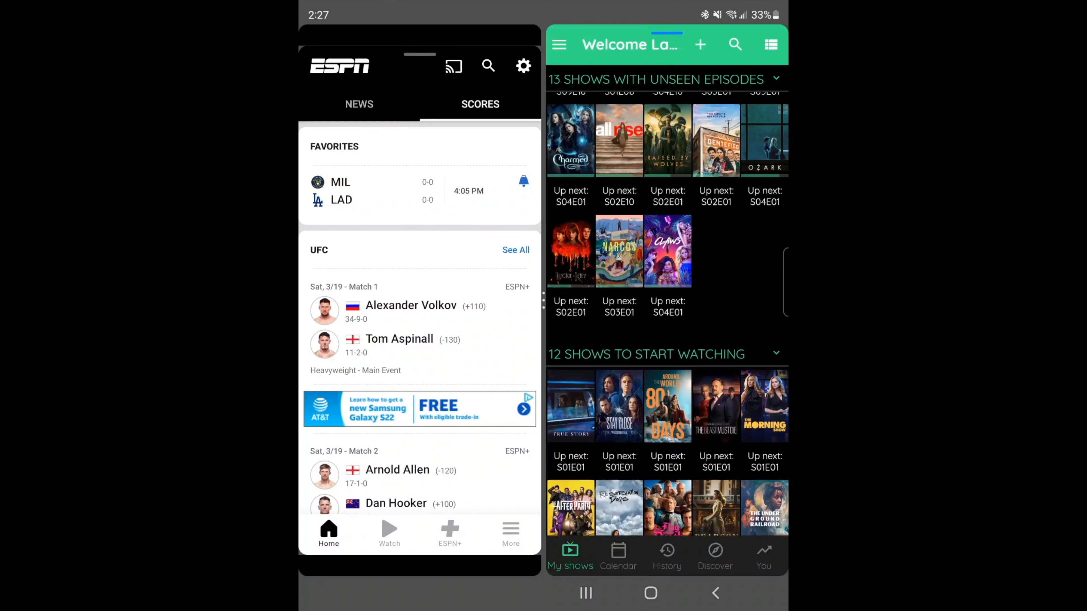
scroll("down", 3)
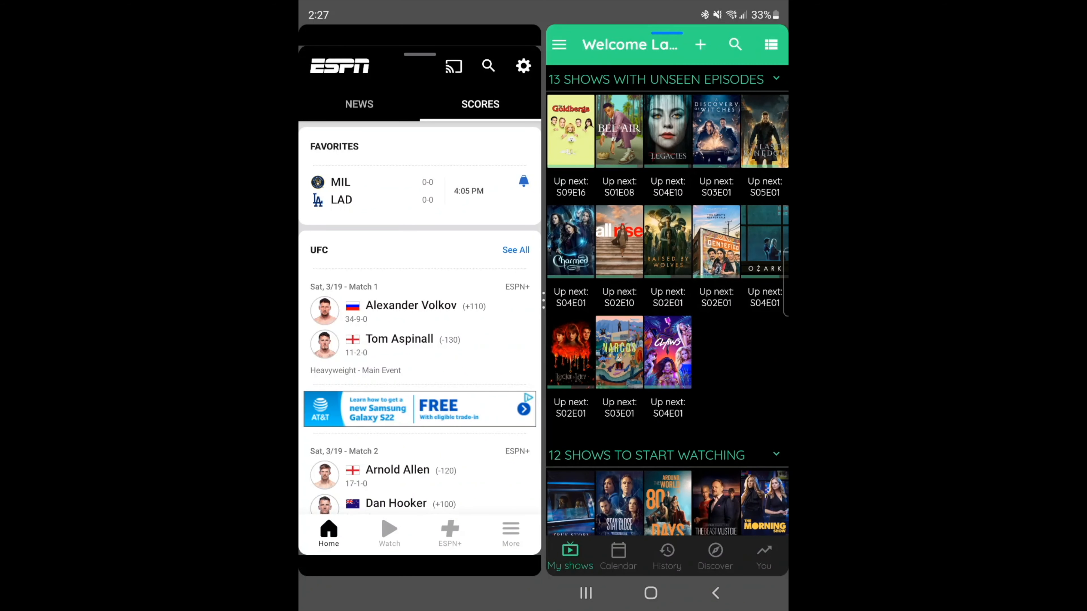
scroll("down", 3)
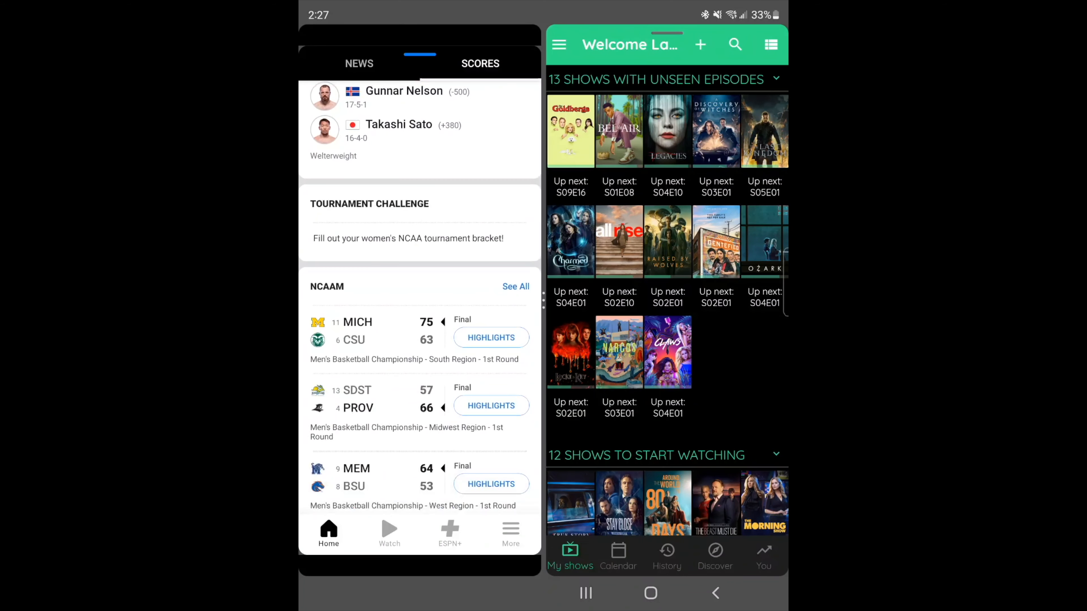
scroll("down", 3)
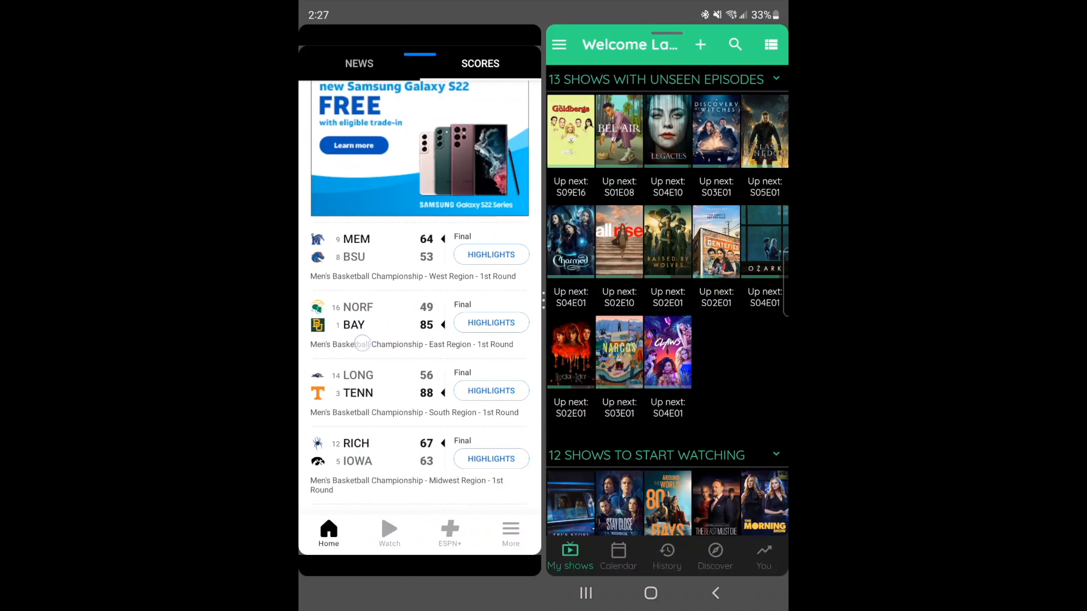
scroll("down", 3)
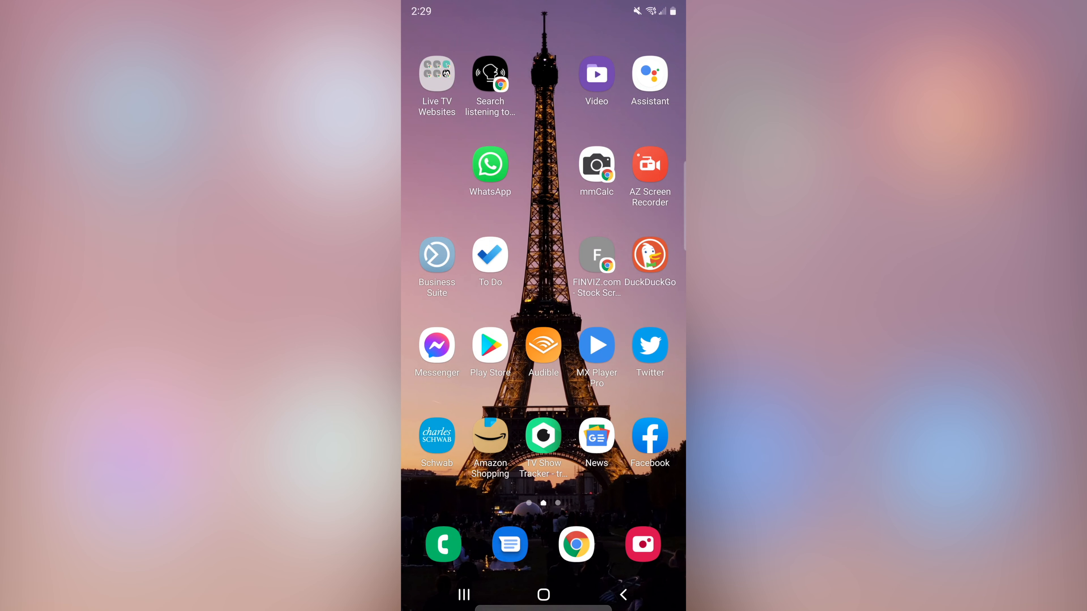
Launch Google News and read the For you briefing down to the Netflix password-sharing story.
left_click(595, 437)
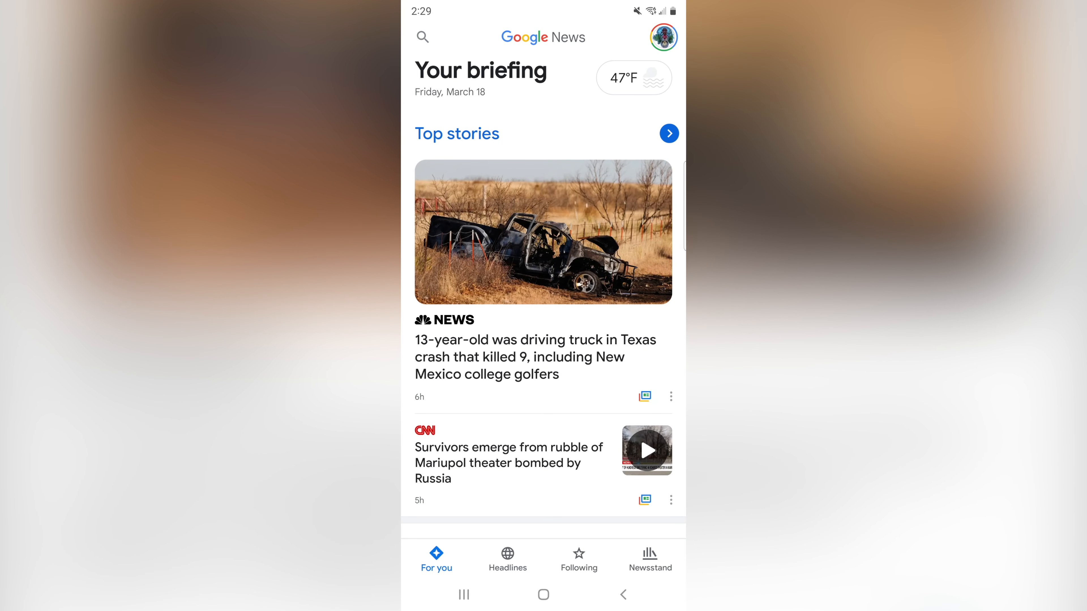
scroll("down", 3)
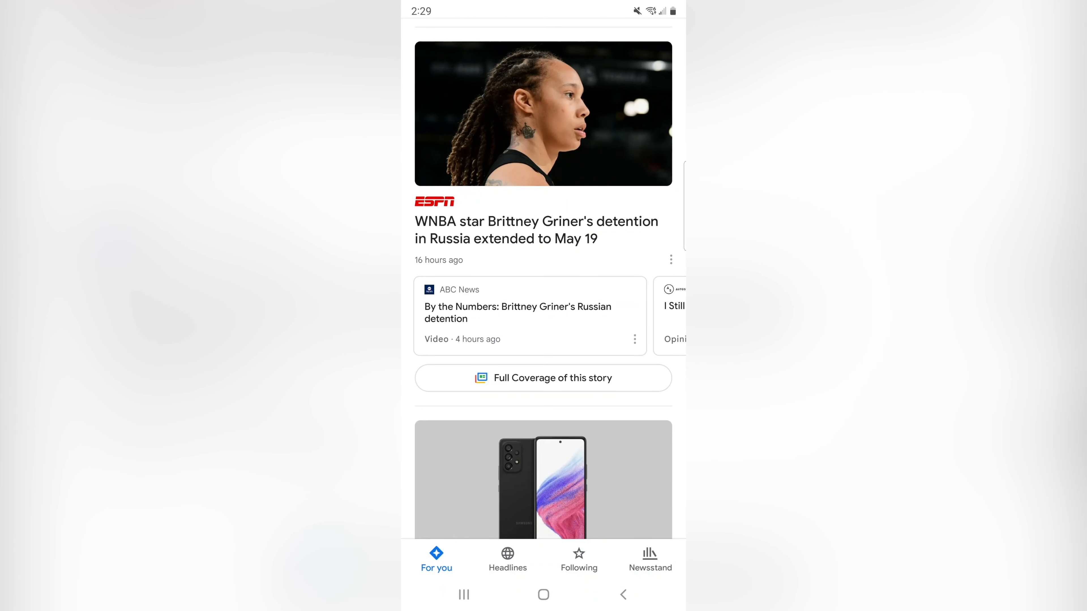
scroll("down", 3)
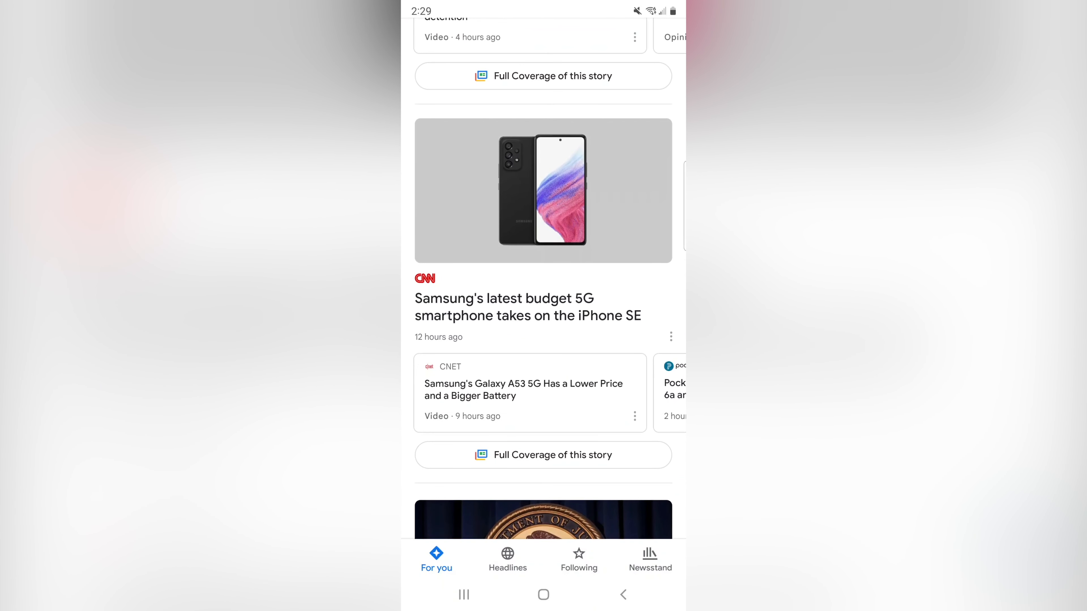
scroll("down", 3)
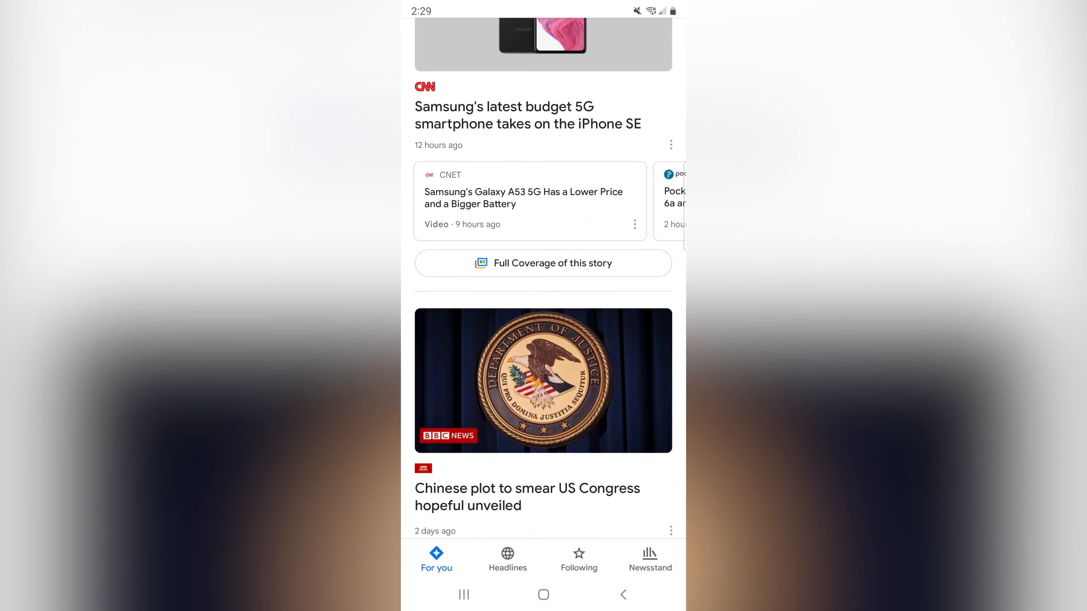
scroll("down", 3)
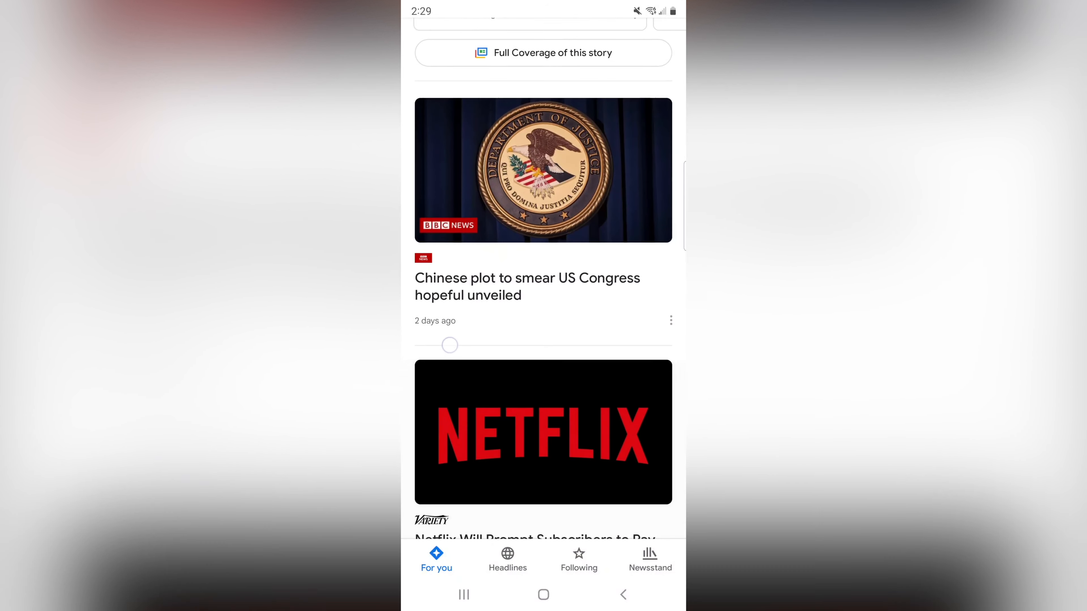
scroll("down", 3)
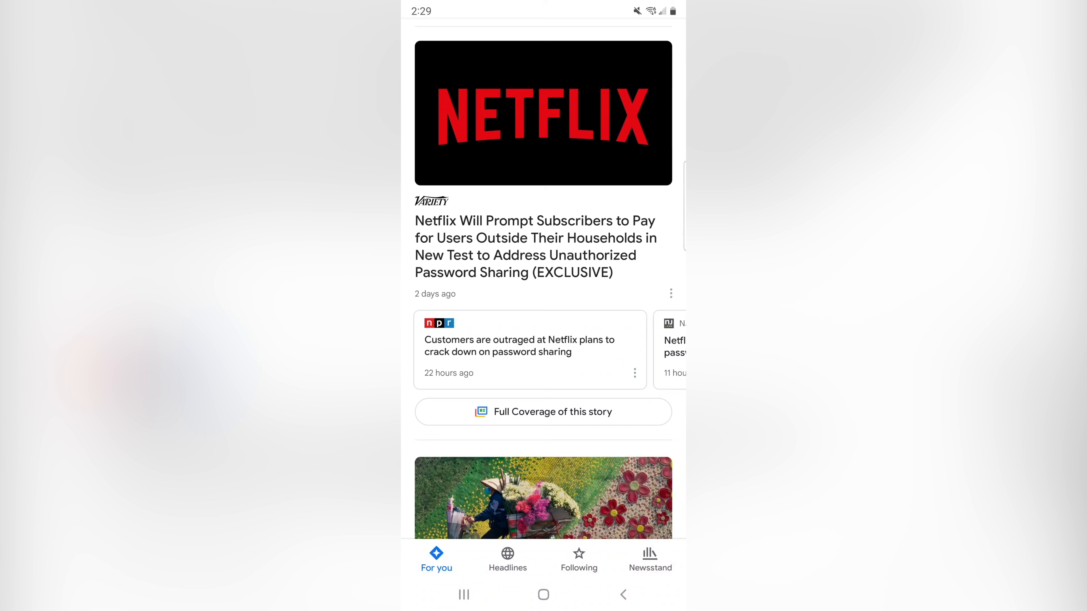
left_click(543, 595)
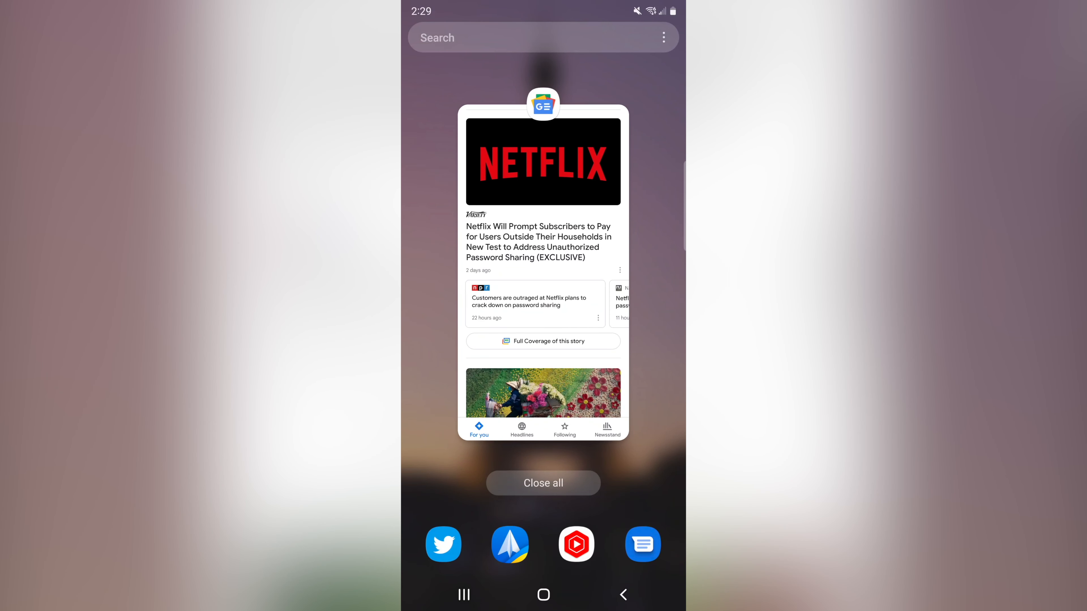
Place Google News in the top half of a split screen from Recents.
left_click(543, 105)
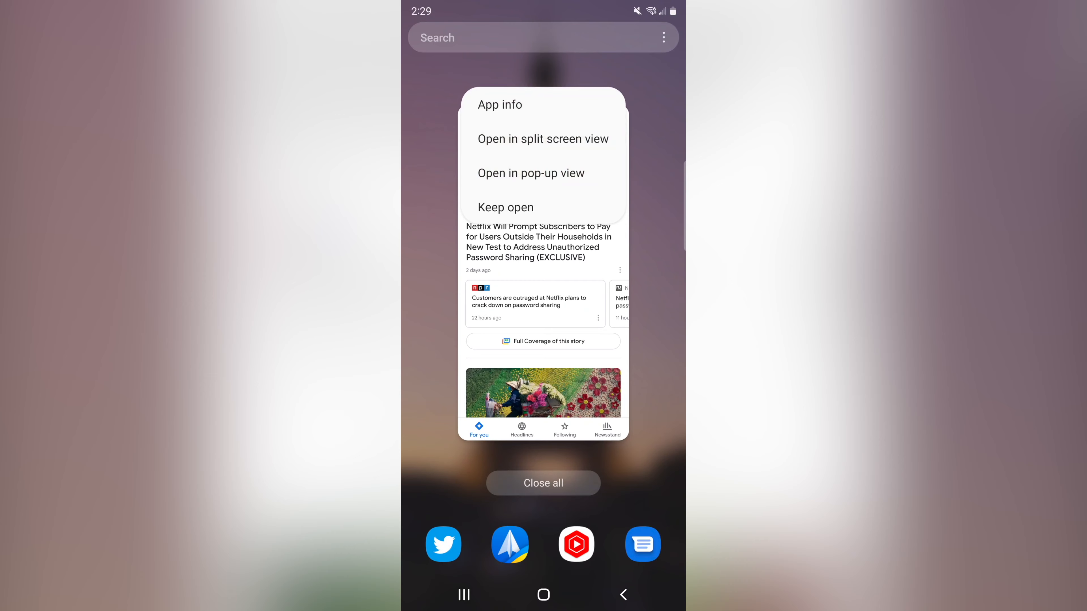
left_click(542, 138)
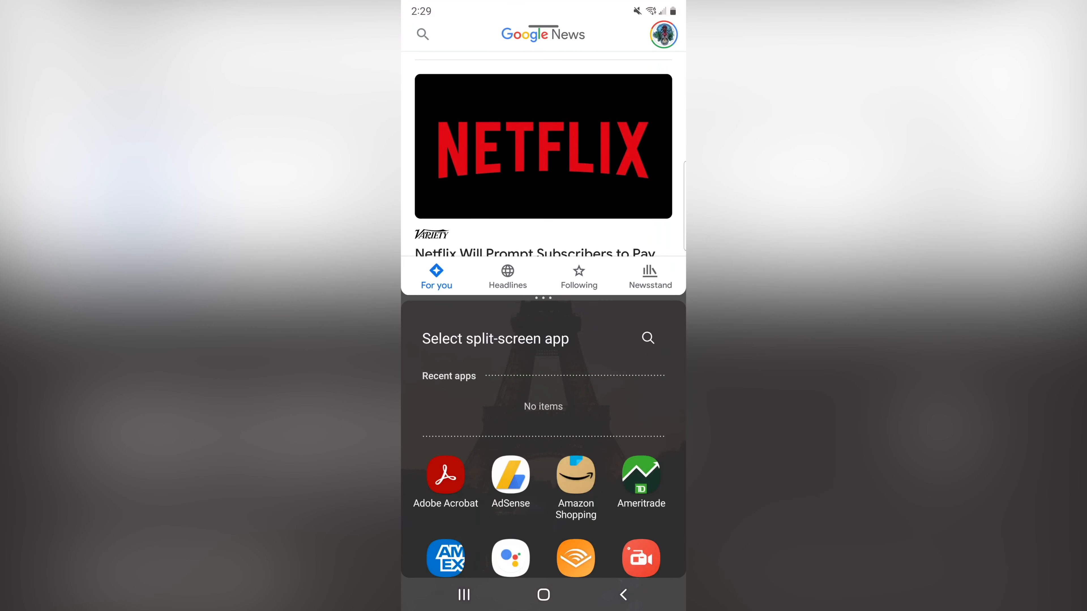
Scroll the split-screen app chooser down toward IMDb as the bottom companion.
scroll("down", 3)
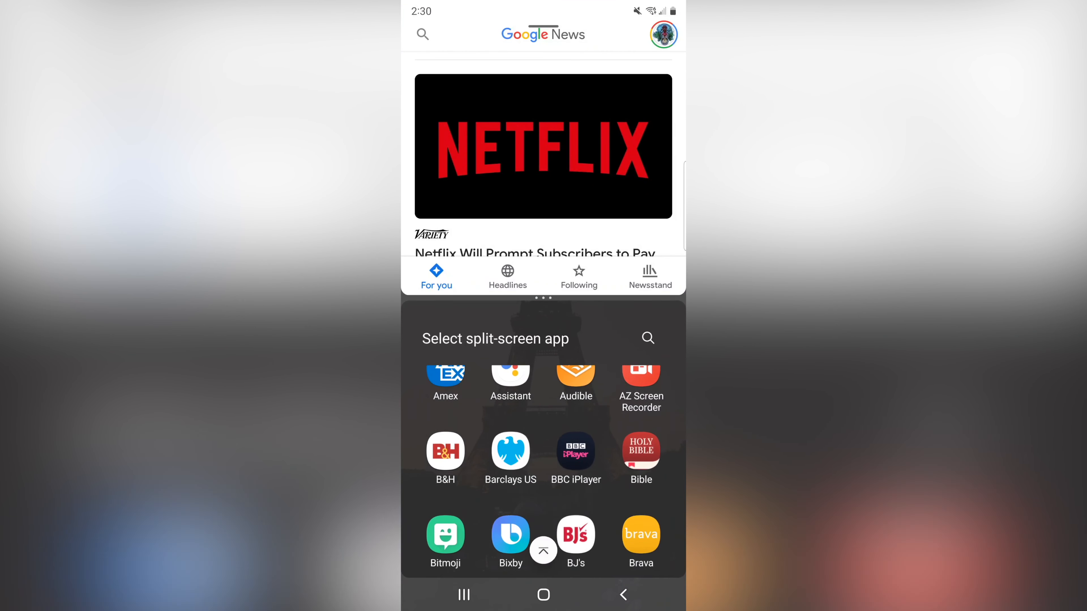
scroll("down", 3)
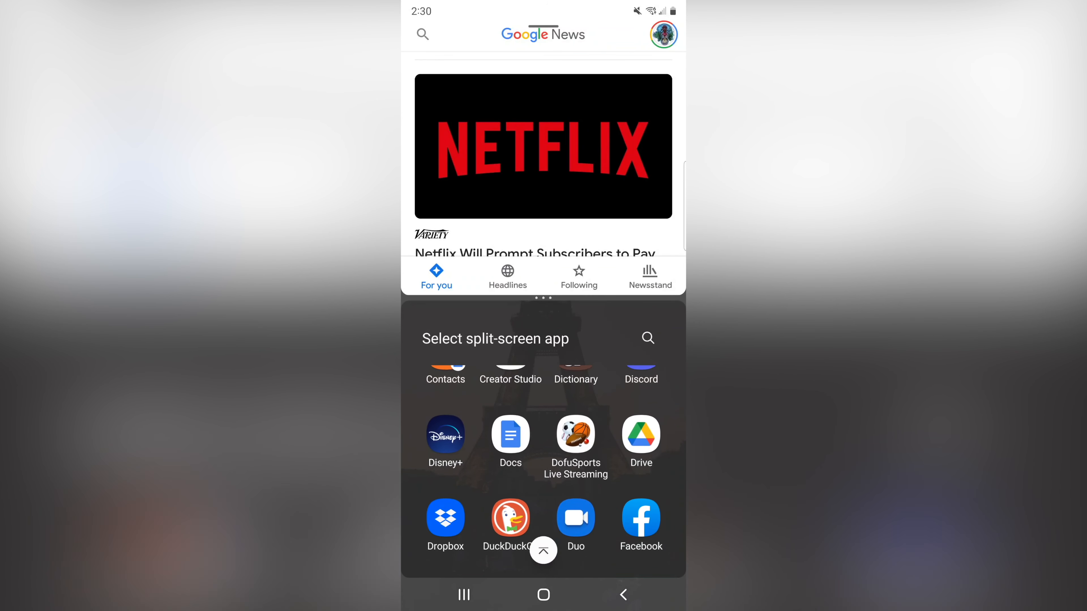
scroll("down", 3)
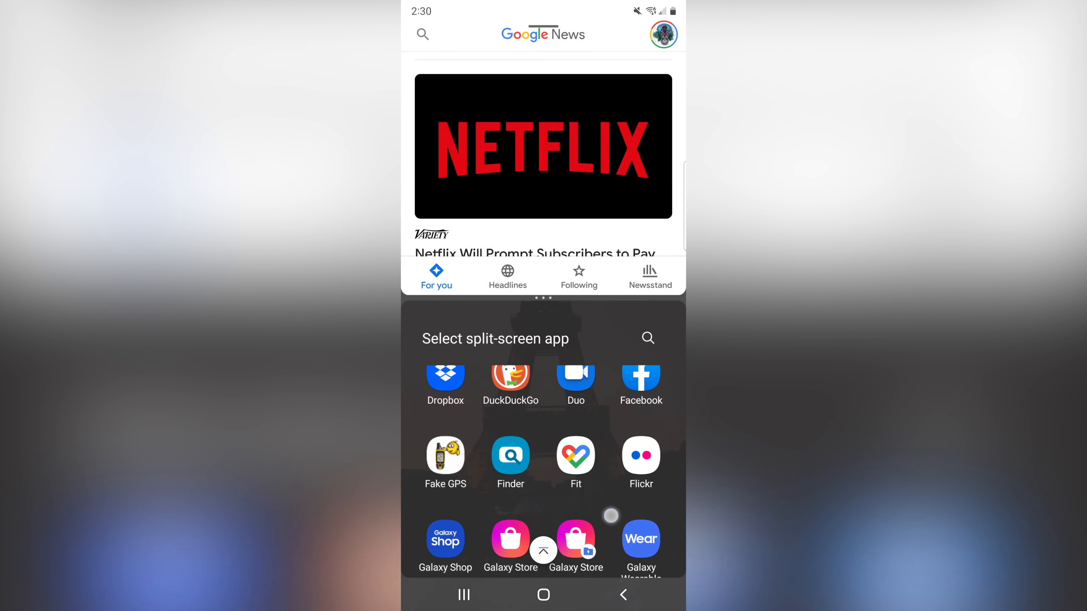
scroll("down", 3)
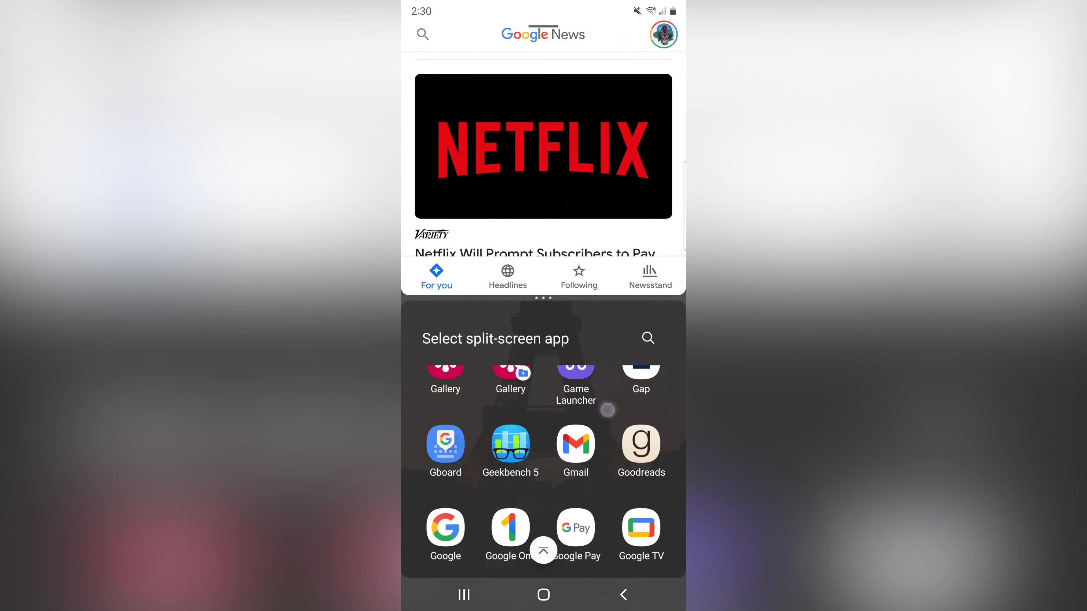
scroll("down", 3)
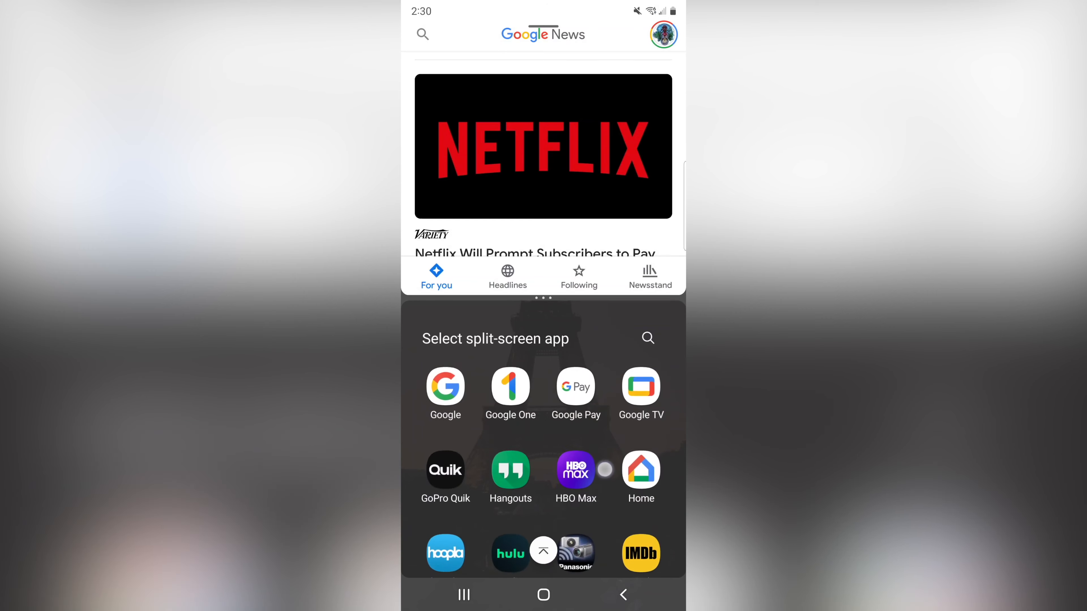
scroll("down", 3)
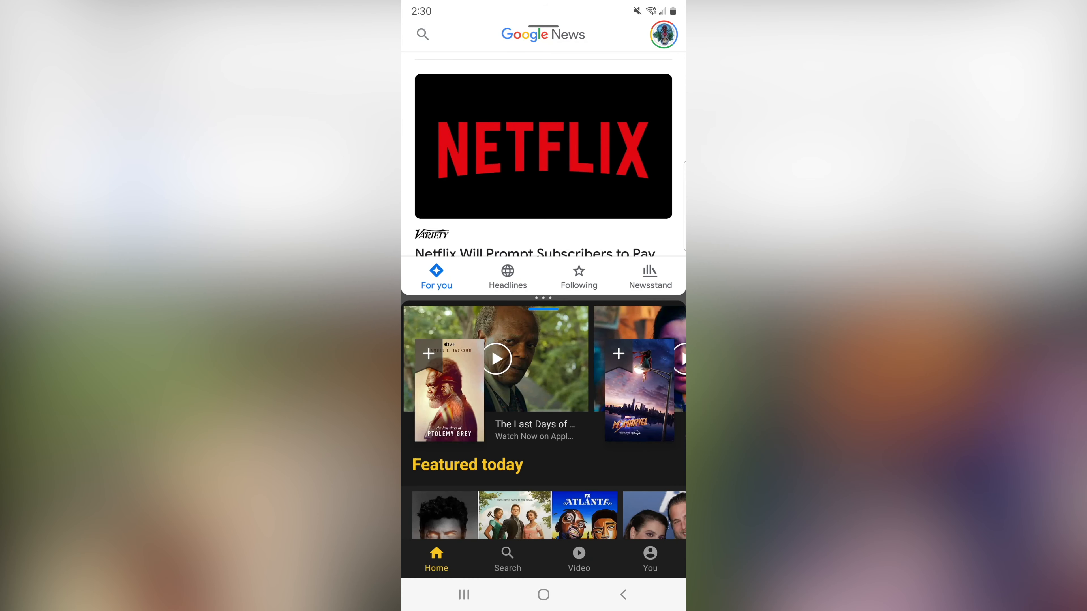
scroll("down", 3)
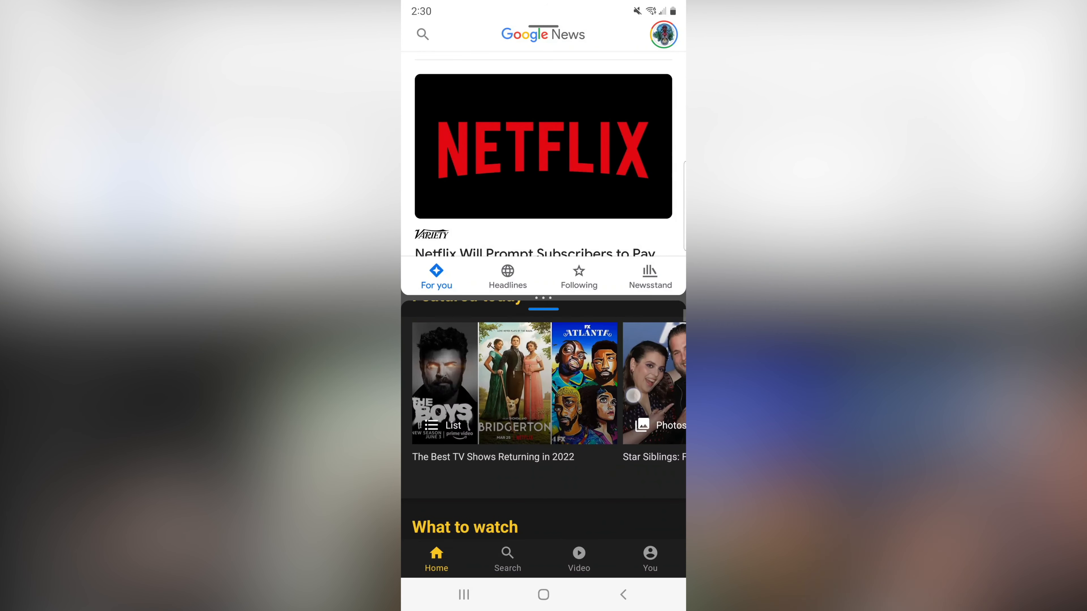